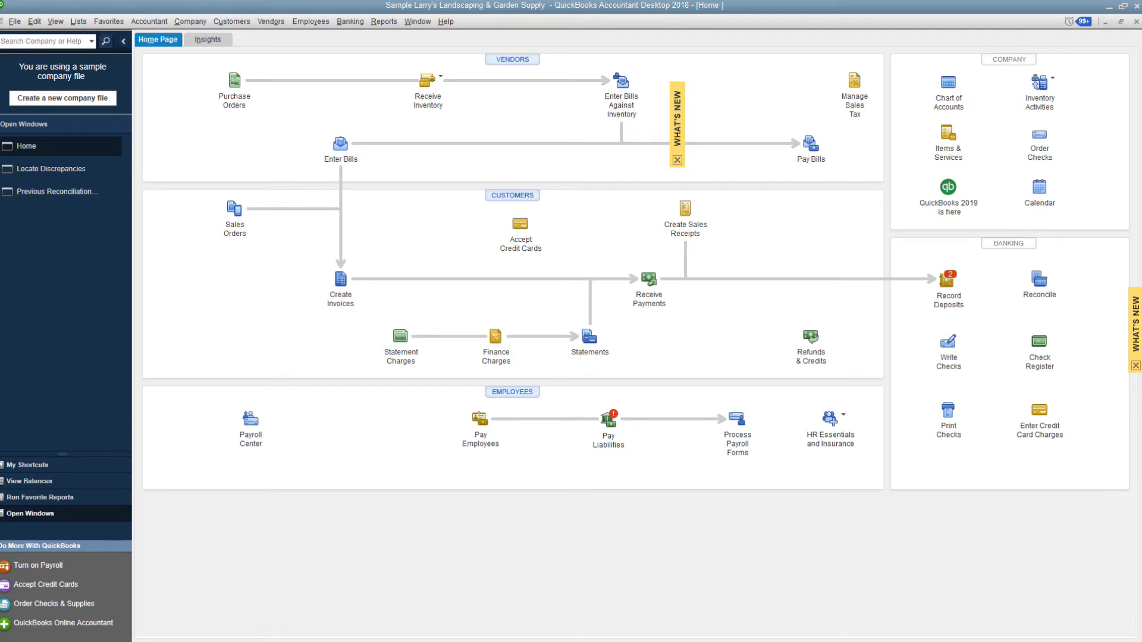
pyautogui.moveTo(1039, 283)
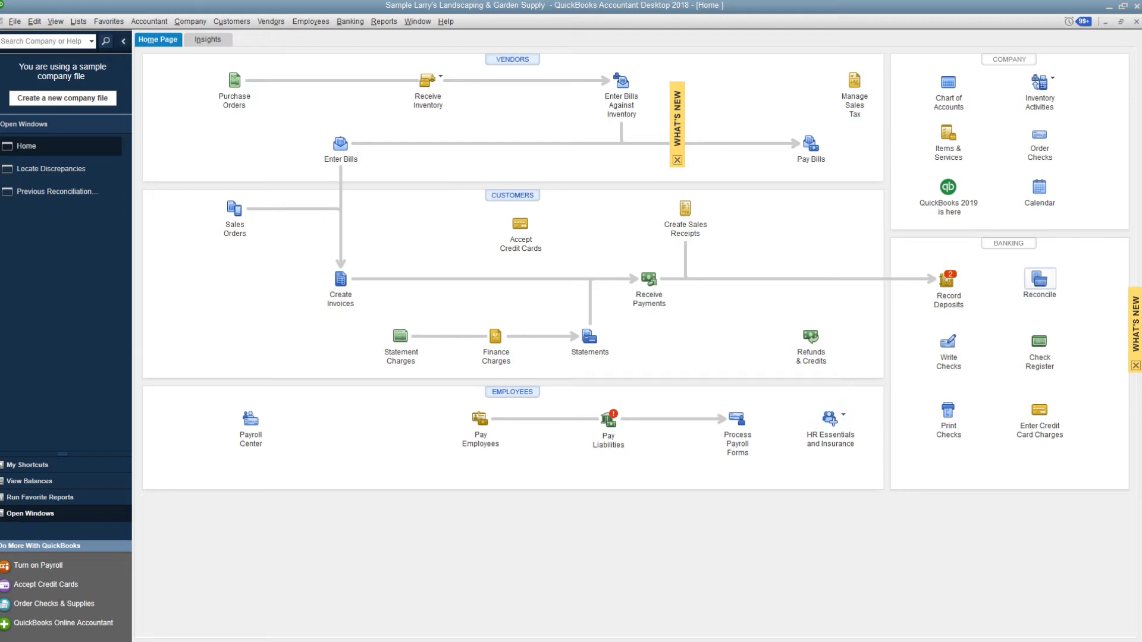
# Start a reconciliation for the Checking account, beginning balance 100,975.02, last reconciled 11/30/2022
pyautogui.click(1134, 364)
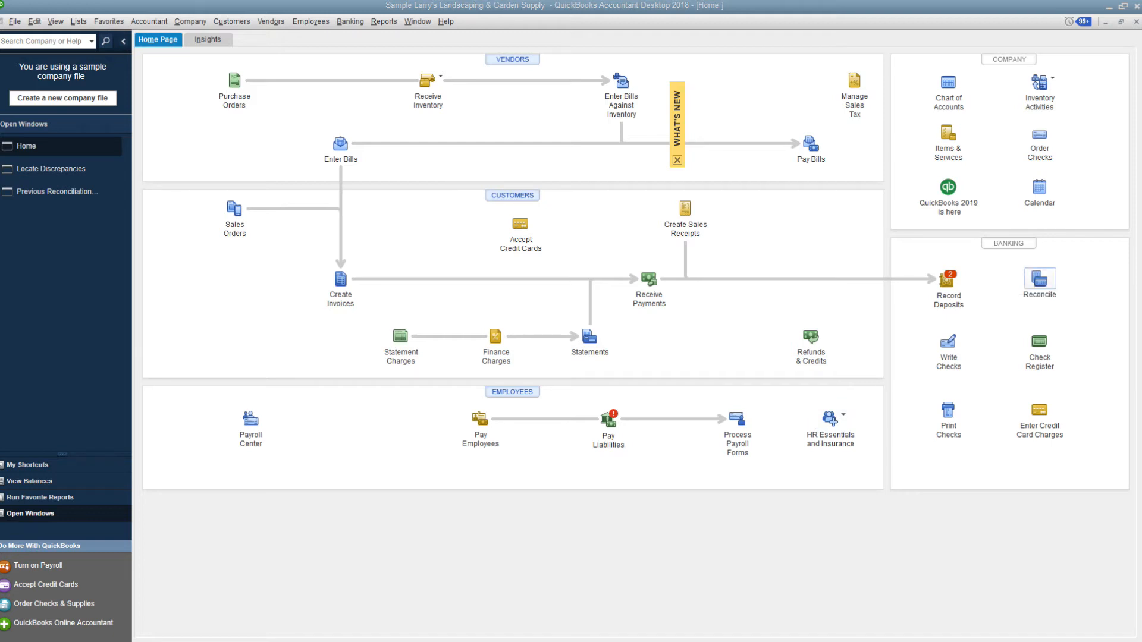
pyautogui.click(1037, 278)
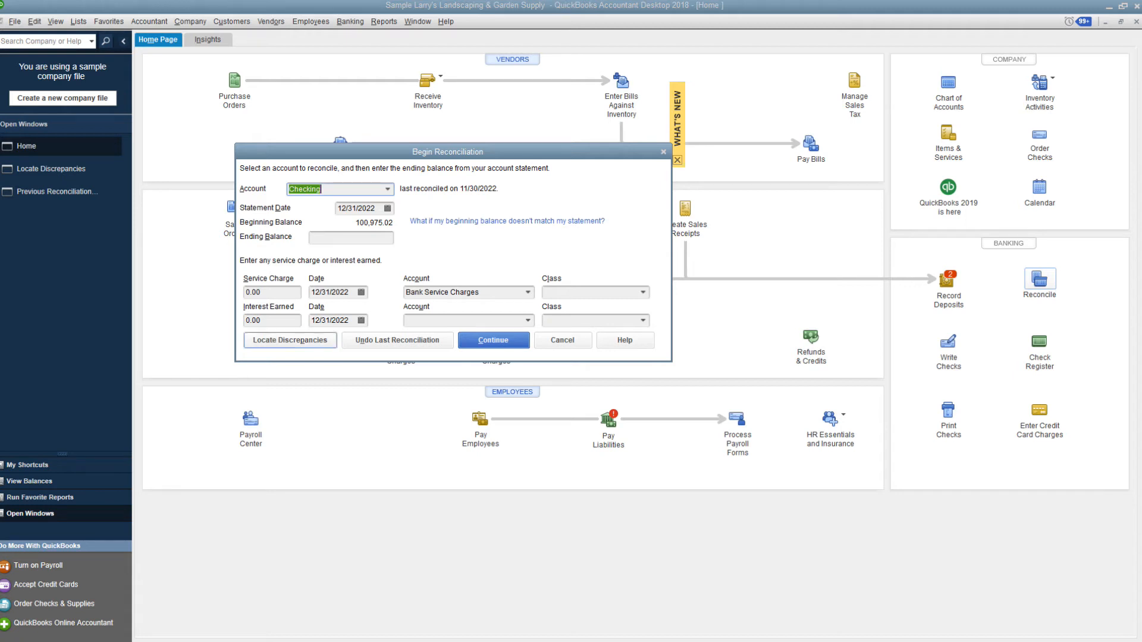
# Locate discrepancies and view the Previous Reconciliation Discrepancy Report listing the uncleared 1,725.00 bill payment check
pyautogui.click(289, 340)
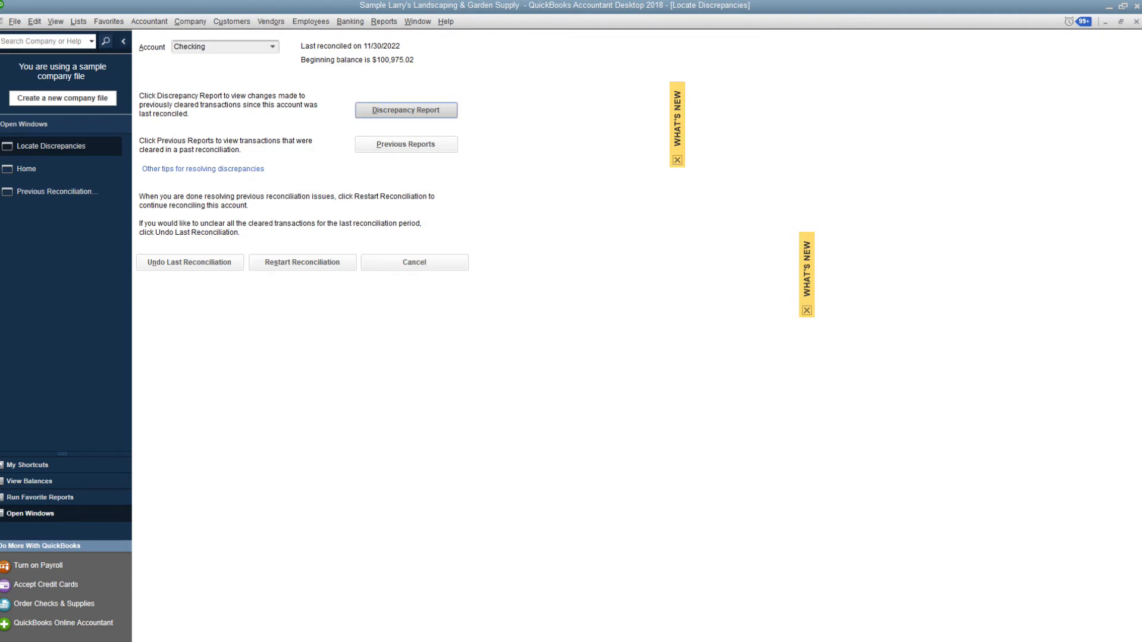
pyautogui.click(406, 110)
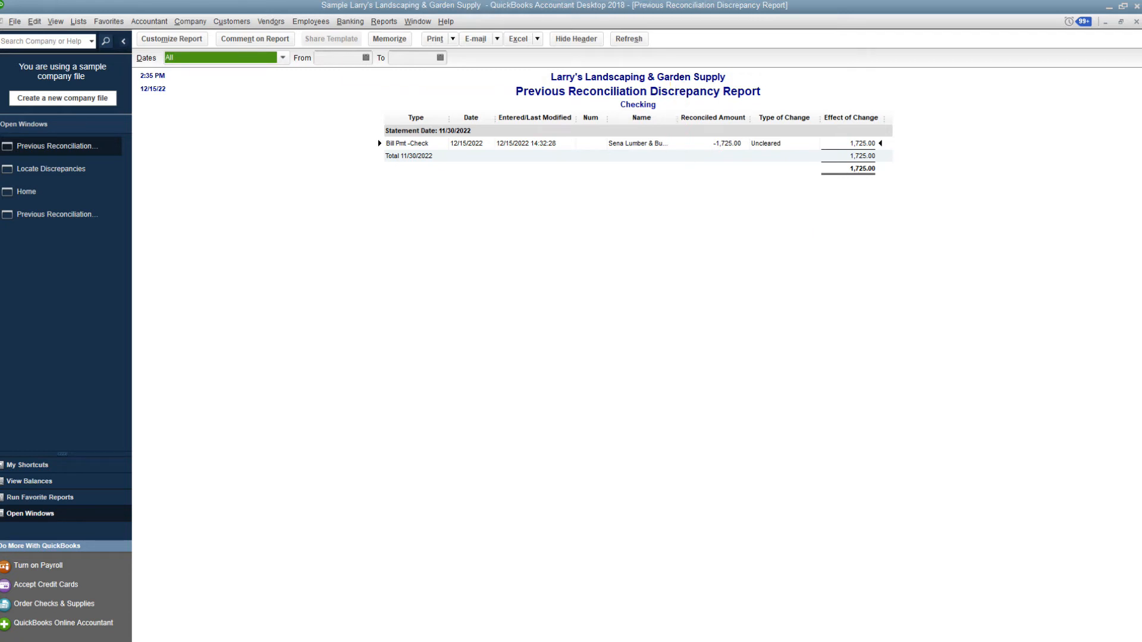
# From the report, mark the 1,725.00 Sena Lumber bill payment cleared in the Checking register, record it, and go home
pyautogui.doubleClick(406, 142)
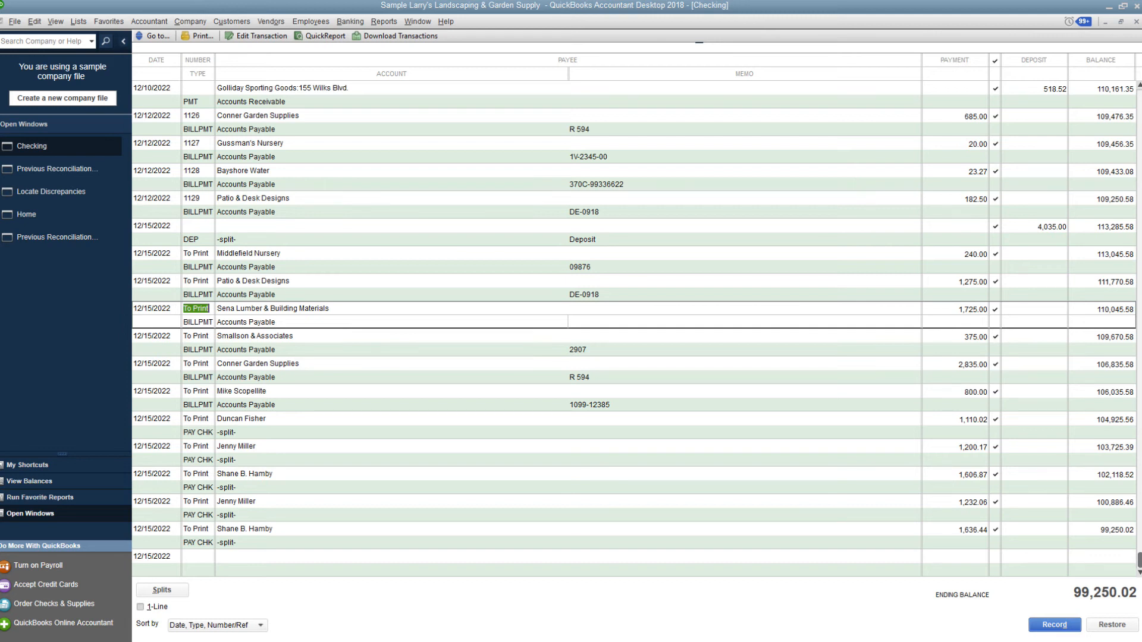
pyautogui.click(196, 308)
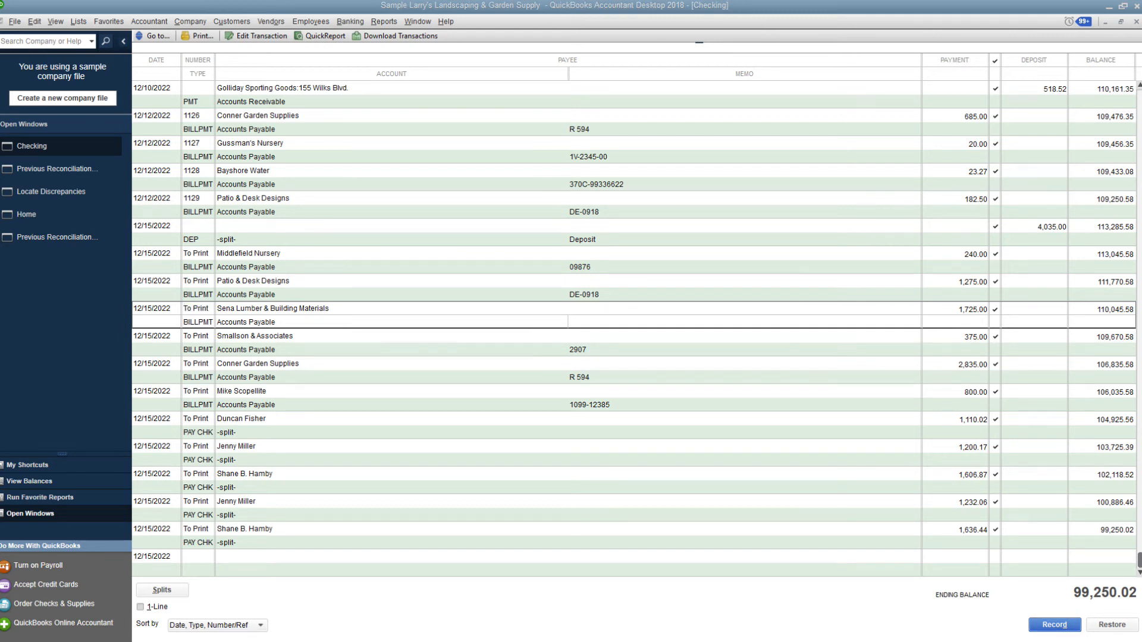
pyautogui.click(1052, 628)
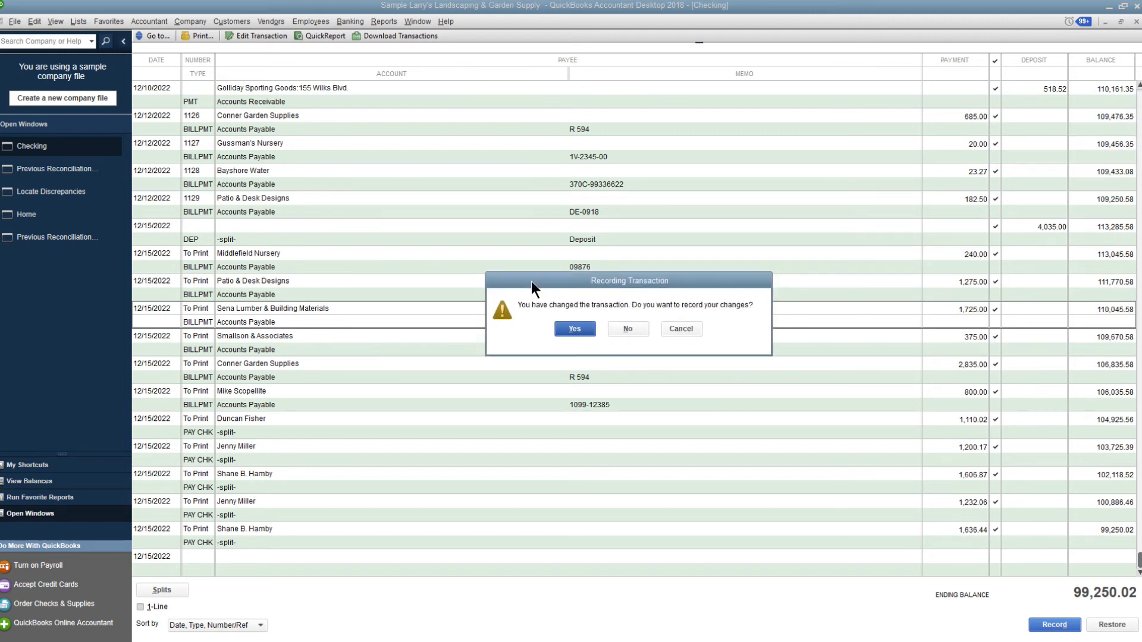
pyautogui.click(573, 328)
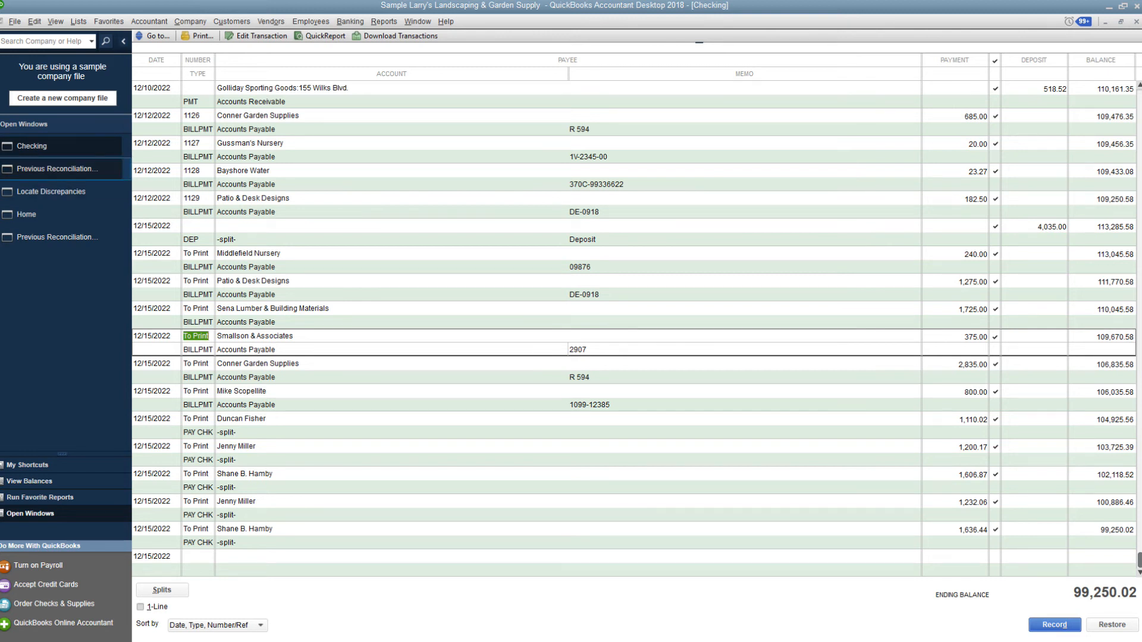
pyautogui.click(26, 214)
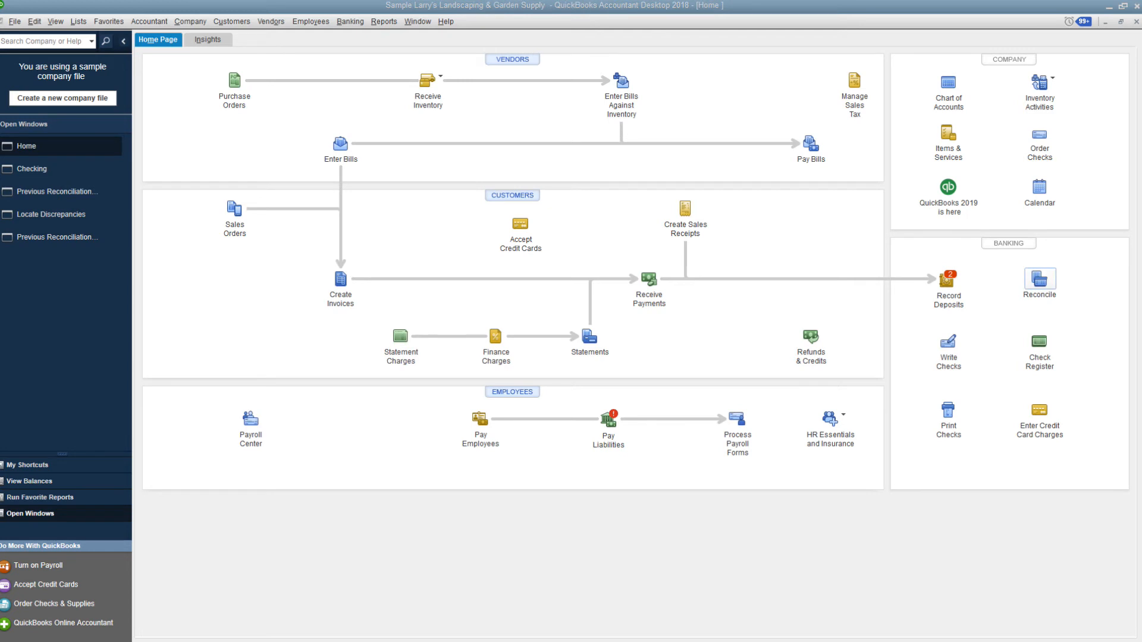
# Reconcile Checking again with ending balance 99250.02, matching the 99,250.02 beginning balance, and continue
pyautogui.click(1037, 279)
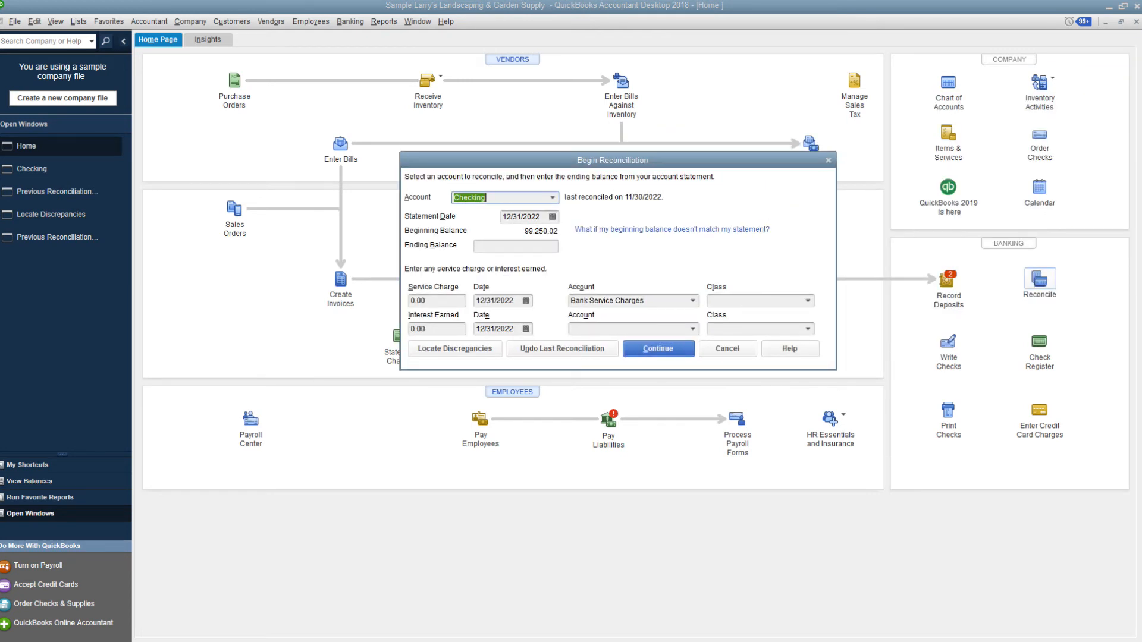
pyautogui.click(515, 245)
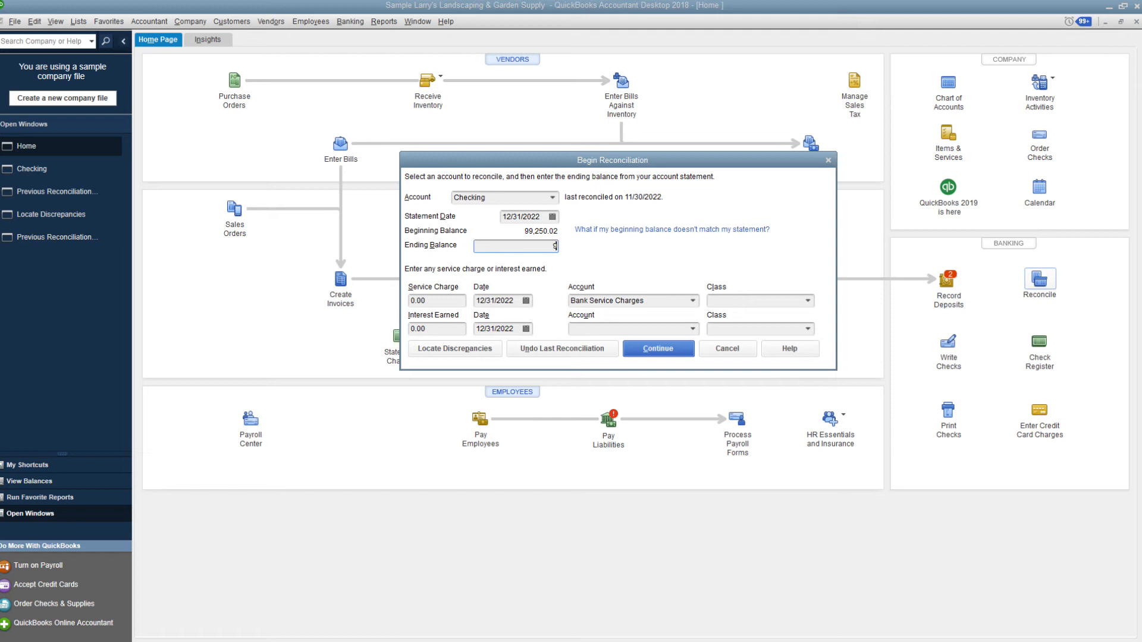
pyautogui.write('99250.02')
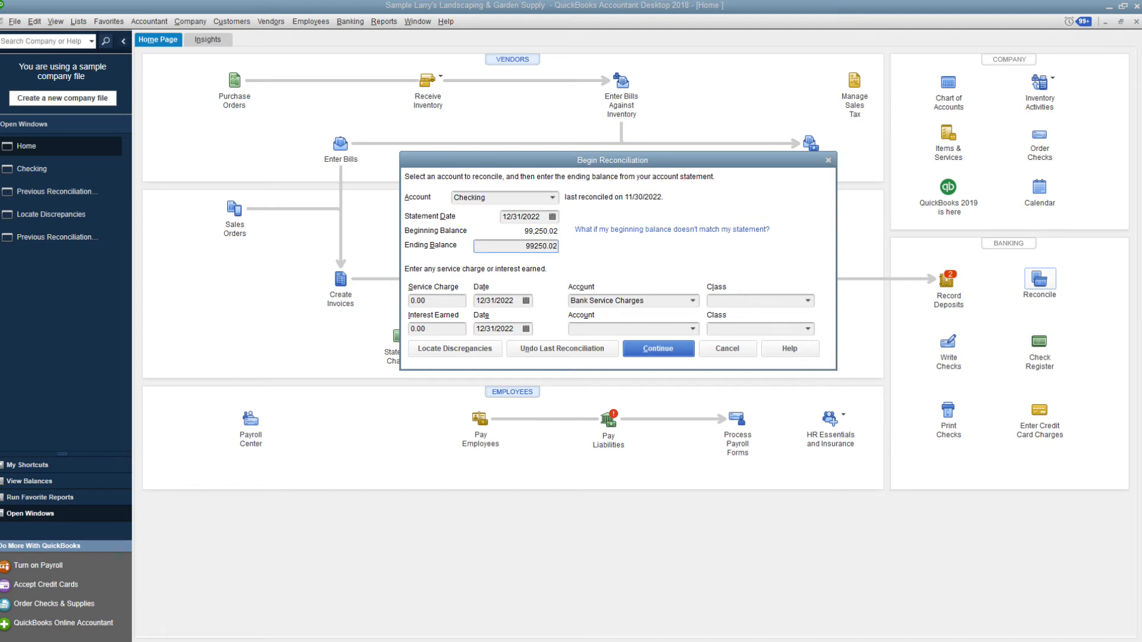
pyautogui.click(515, 246)
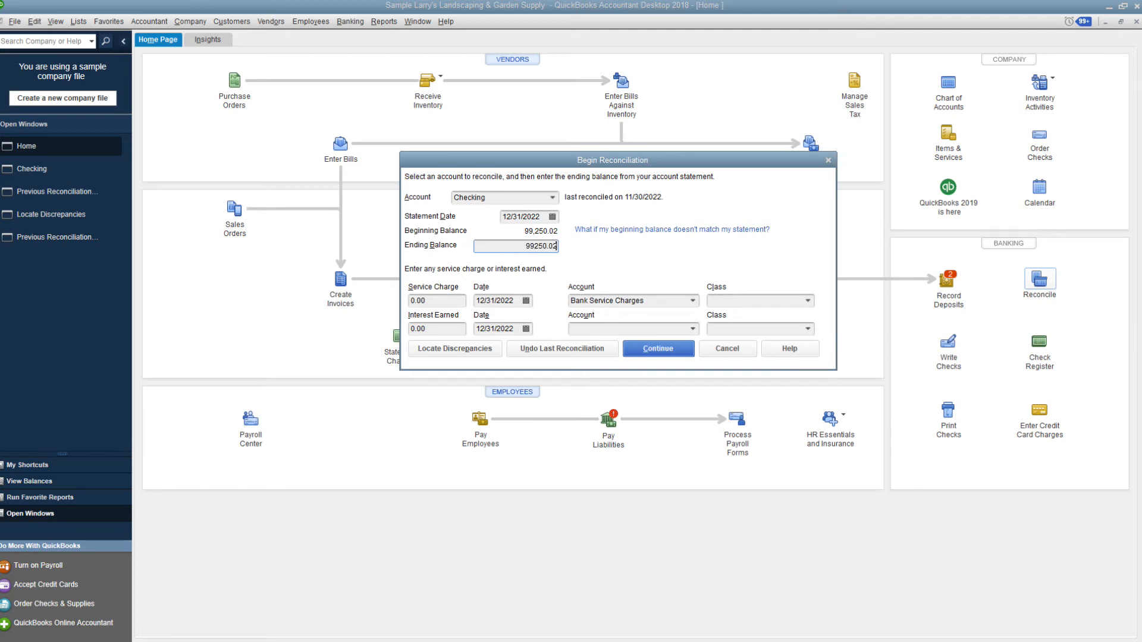
pyautogui.click(657, 348)
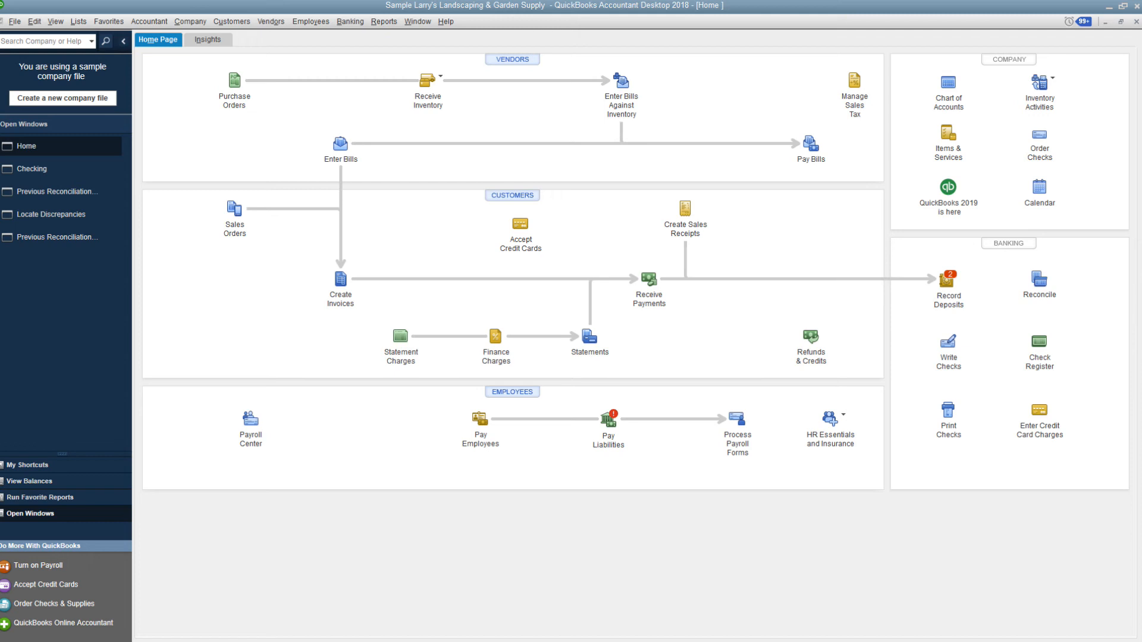
pyautogui.moveTo(58, 191)
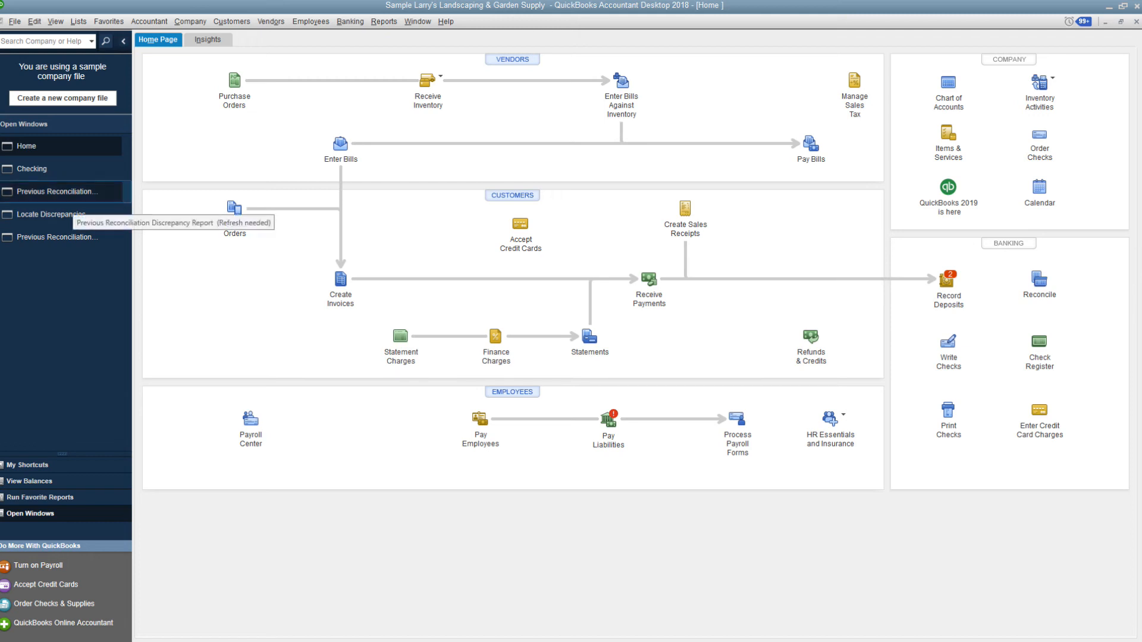